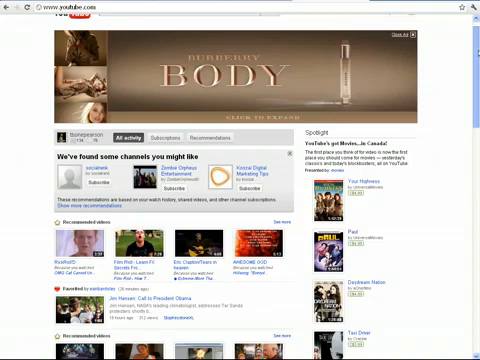
scroll("down", 3)
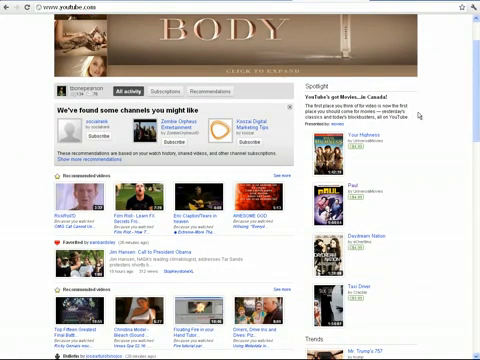
scroll("down", 3)
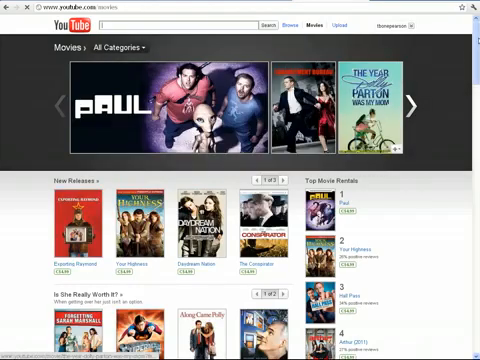
scroll("down", 3)
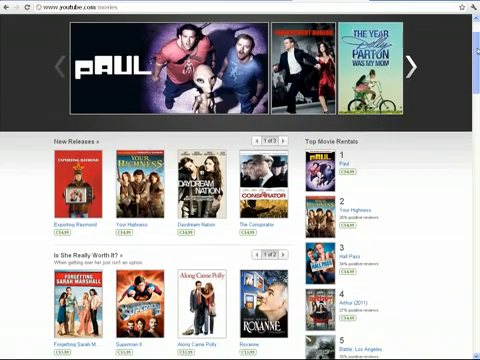
scroll("down", 3)
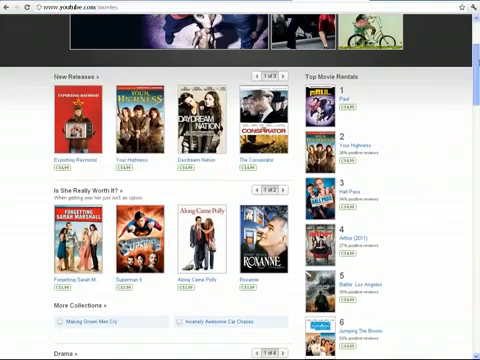
scroll("up", 3)
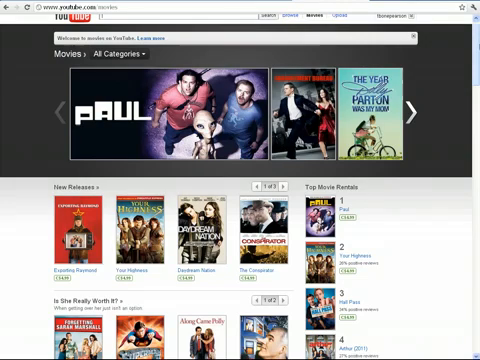
scroll("down", 3)
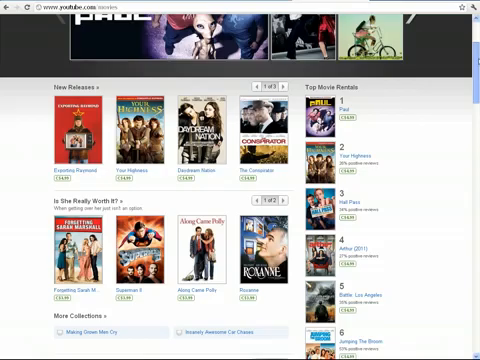
scroll("down", 3)
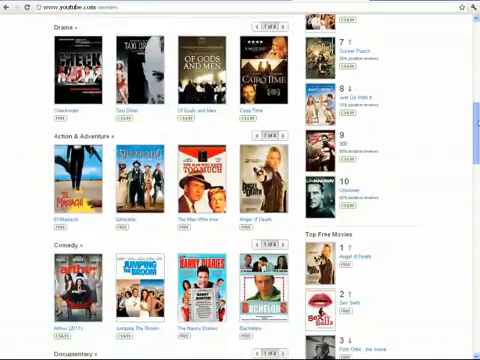